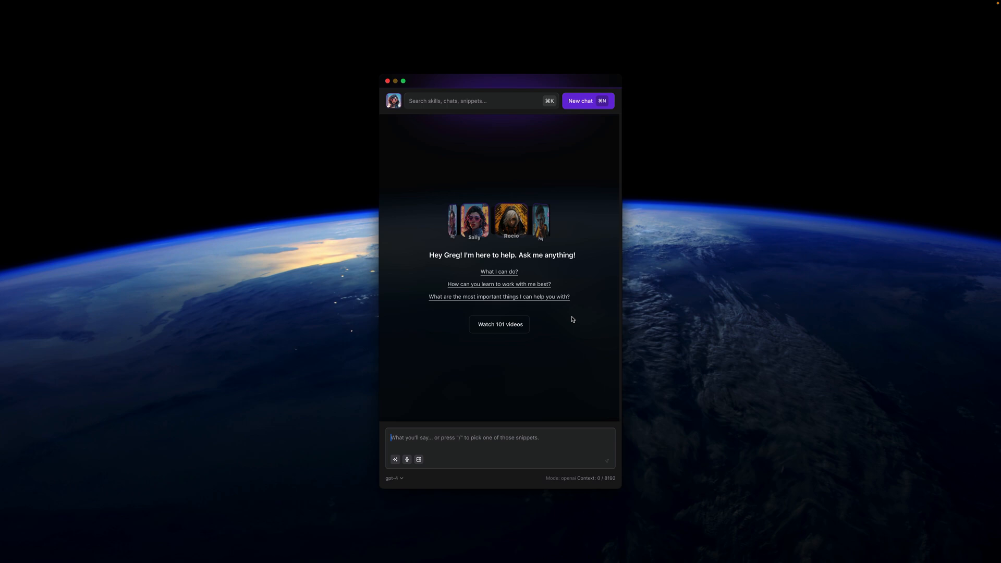
{"action": "mouse_move", "coordinate": [534, 381]}
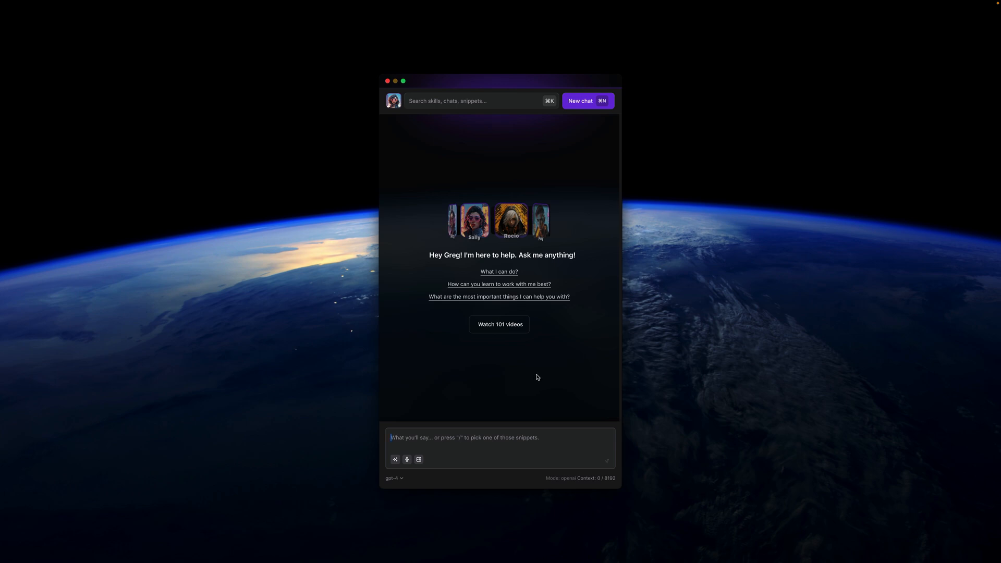
{"action": "mouse_move", "coordinate": [539, 377]}
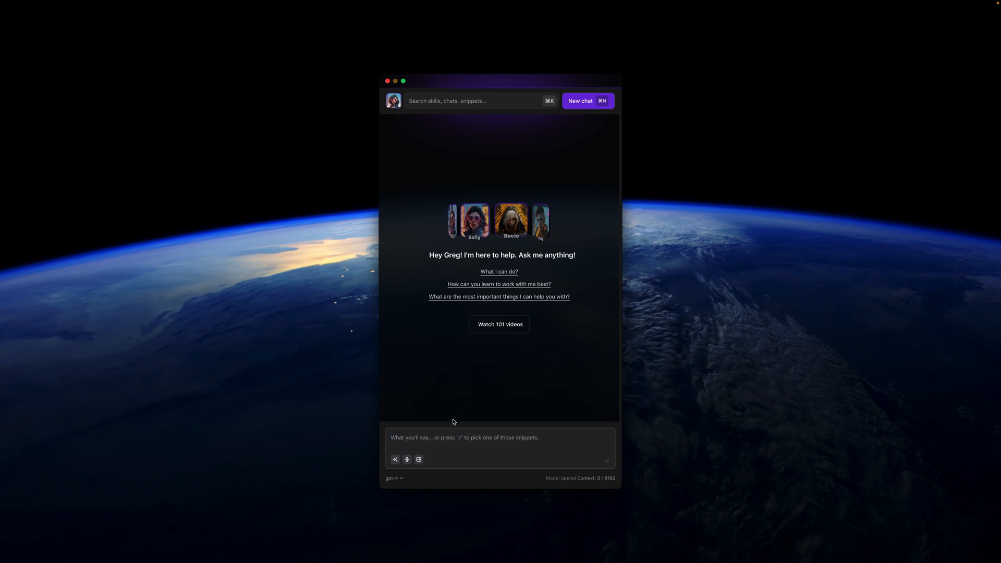
{"action": "mouse_move", "coordinate": [477, 400]}
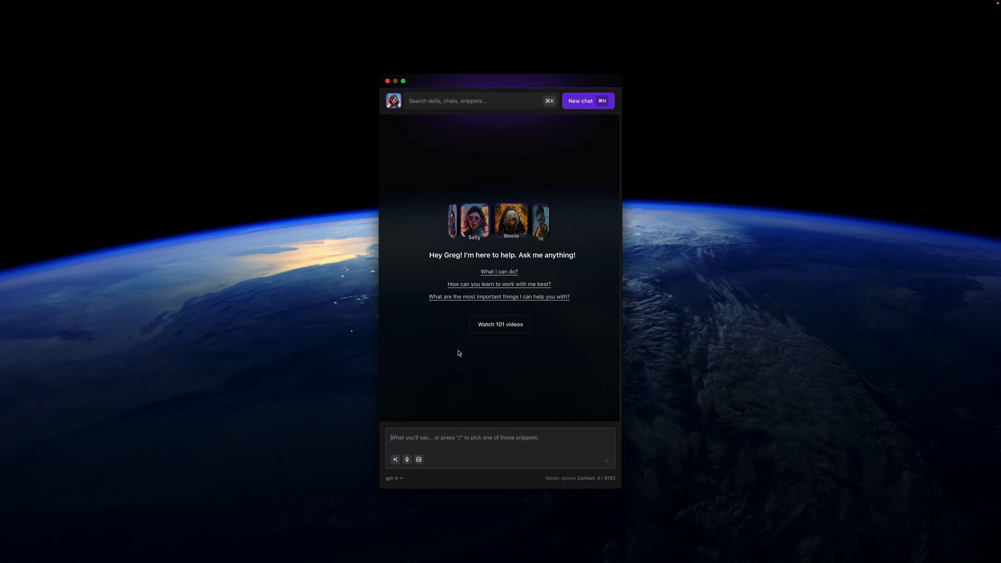
{"action": "mouse_move", "coordinate": [476, 389]}
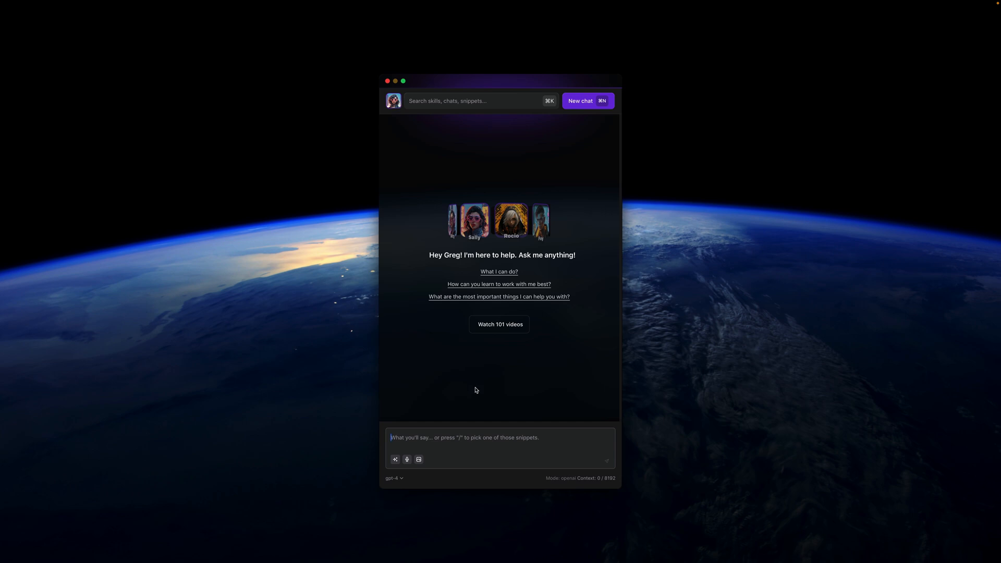
{"action": "mouse_move", "coordinate": [490, 397]}
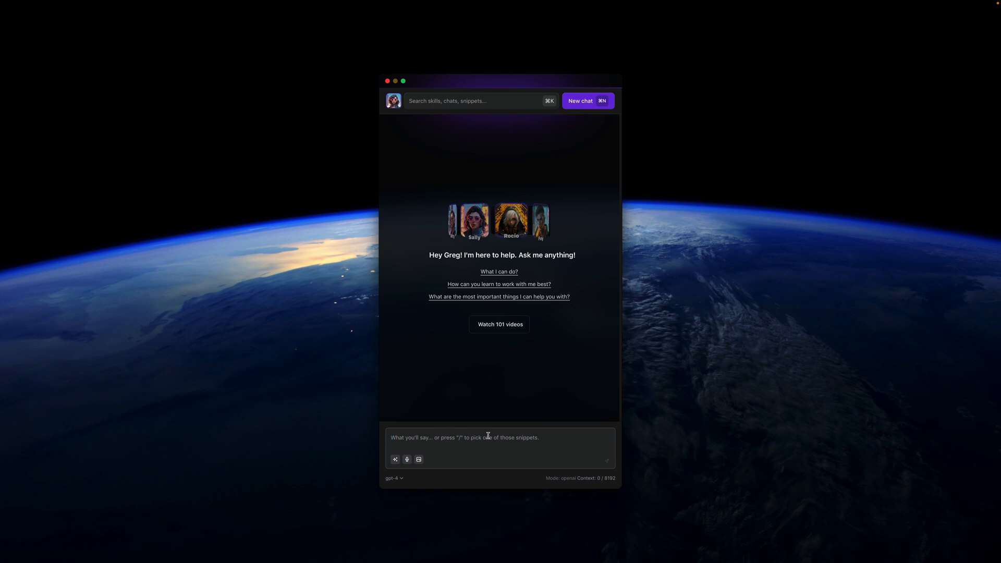
Ask Alice to create a JS popup with hello world and get the alert snippet
{"action": "type", "text": "create a j"}
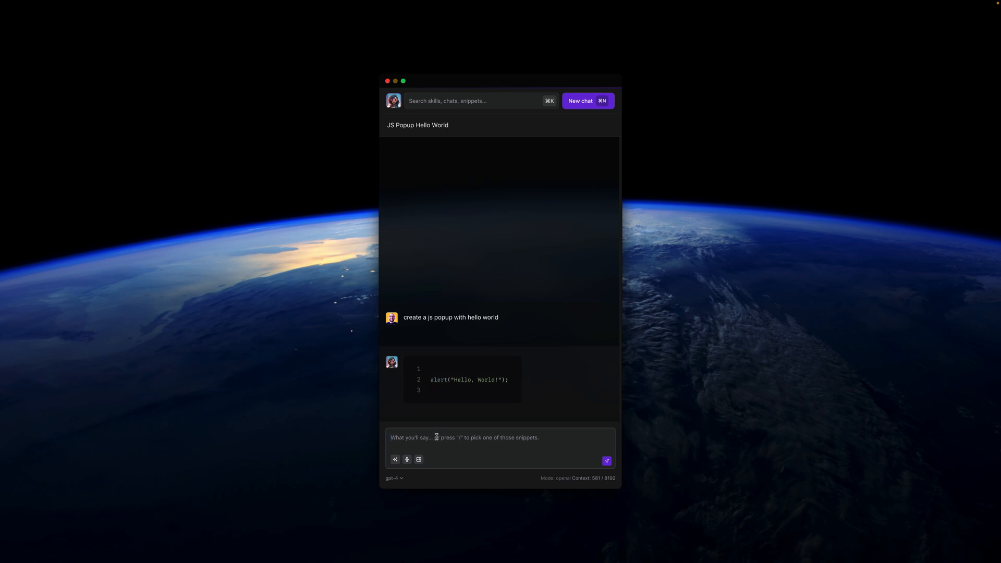
Run the alert code via the JavaScript console snippet and select the Hello, World! output
{"action": "type", "text": "/"}
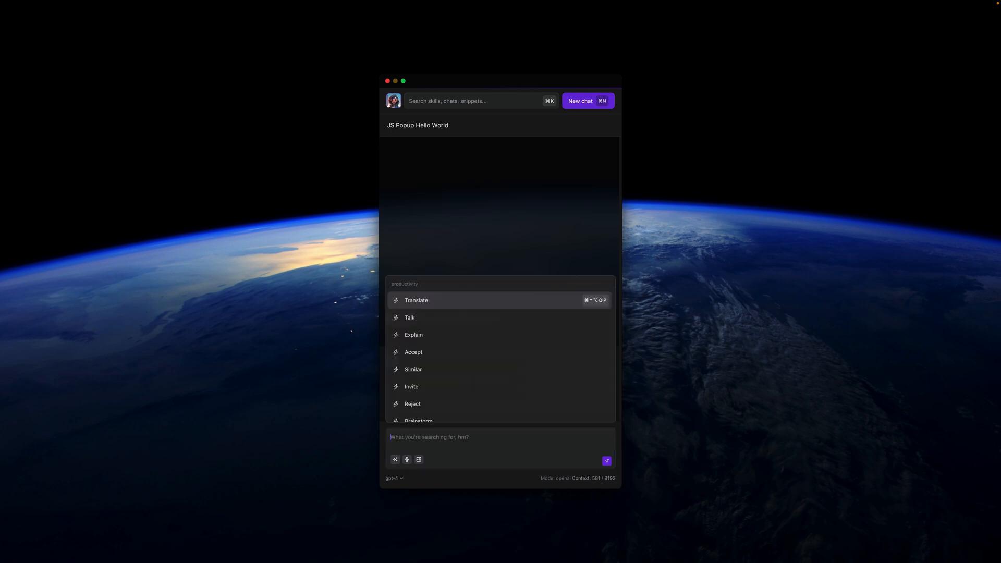
{"action": "type", "text": "i"}
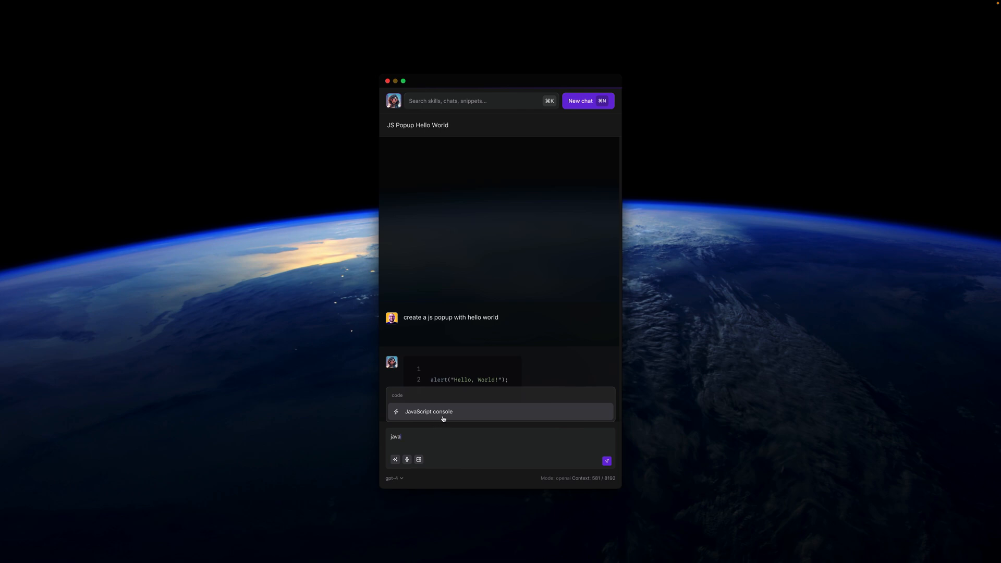
{"action": "left_click", "coordinate": [427, 411]}
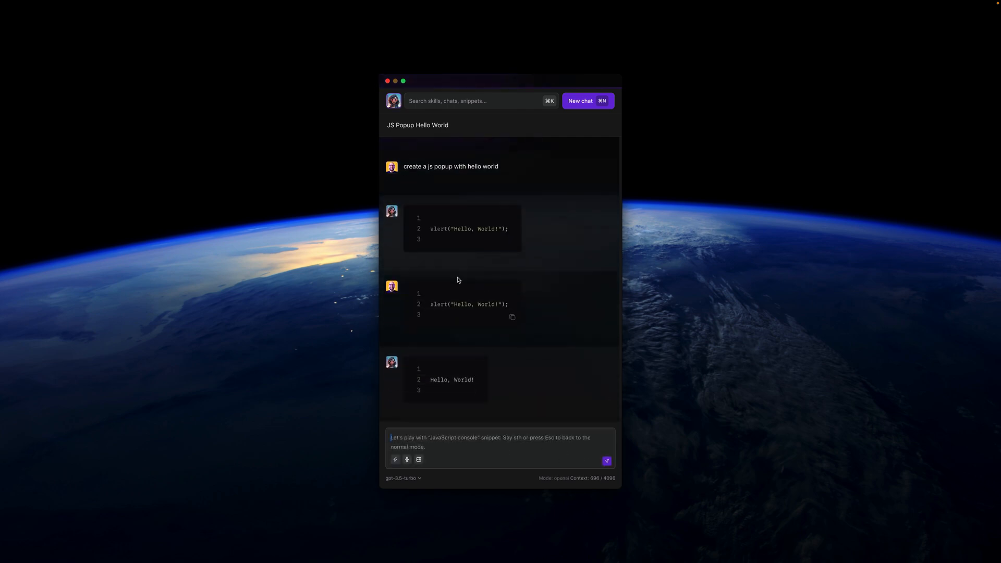
{"action": "double_click", "coordinate": [451, 379]}
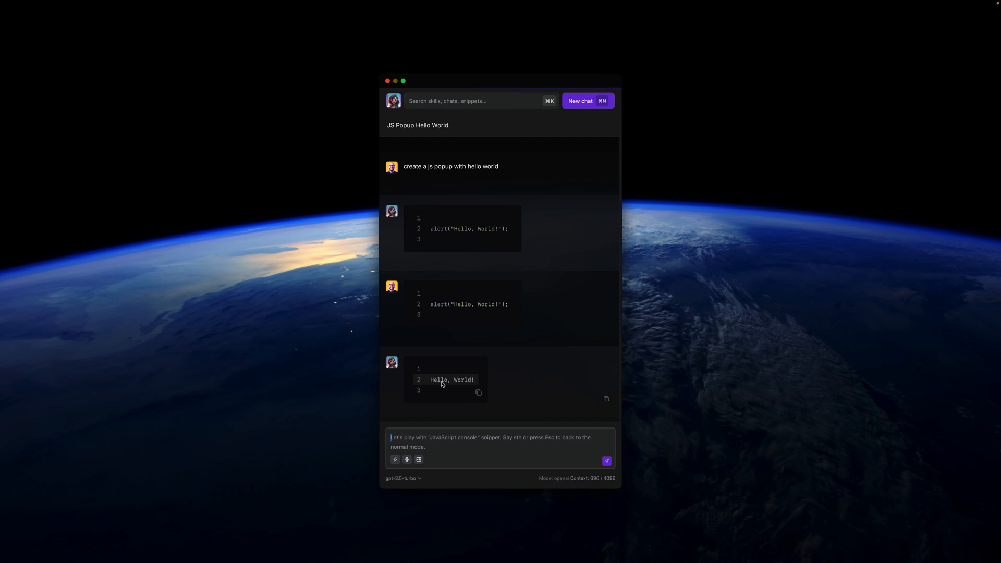
{"action": "mouse_move", "coordinate": [448, 310]}
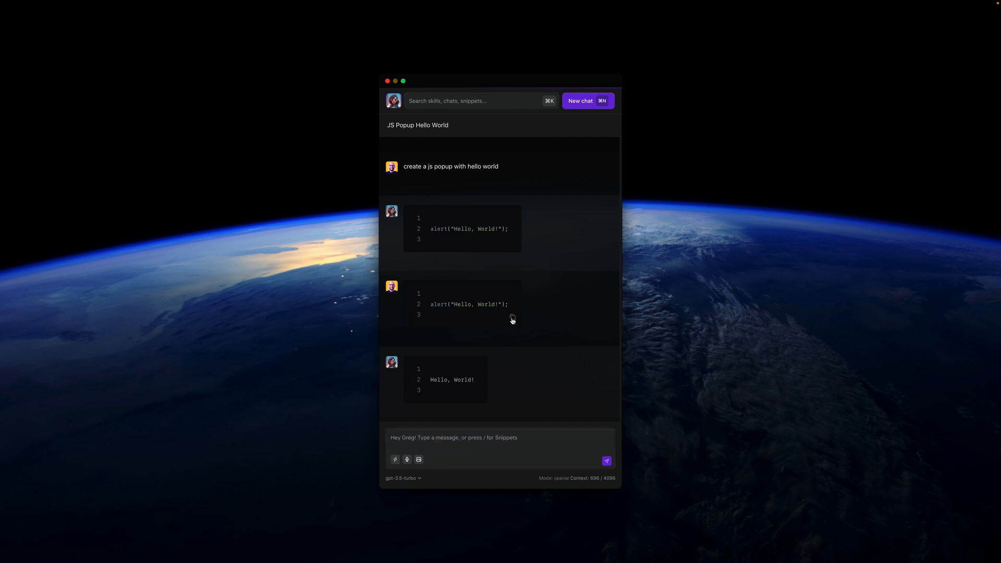
Send the malformed alert("Hello, World!); line to the console and get an Uncaught SyntaxError
{"action": "type", "text": "alert(\"Hello, World!\");"}
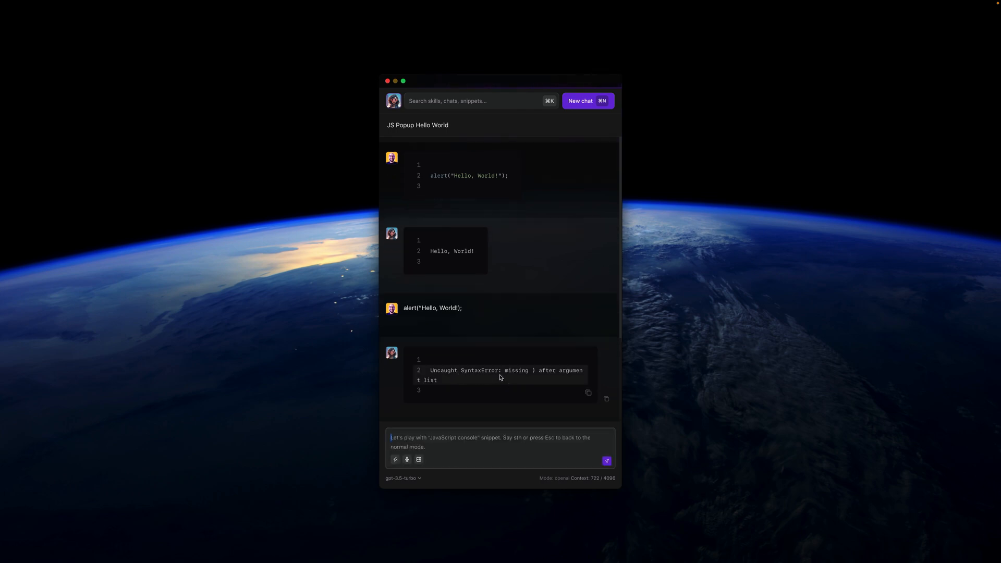
{"action": "mouse_move", "coordinate": [485, 348]}
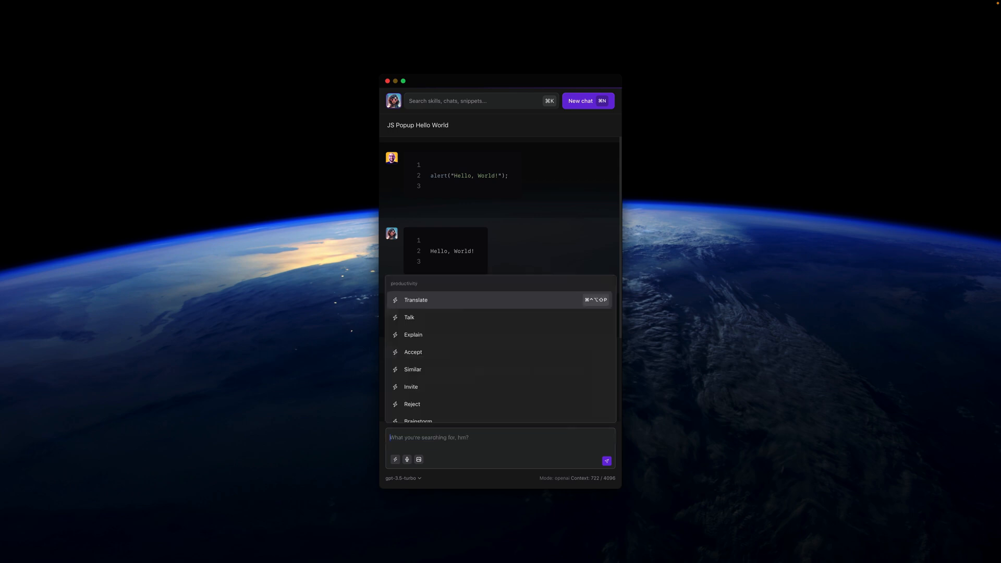
Send the SyntaxError to the Error explanation snippet, learning a closing parenthesis is missing
{"action": "type", "text": "ec"}
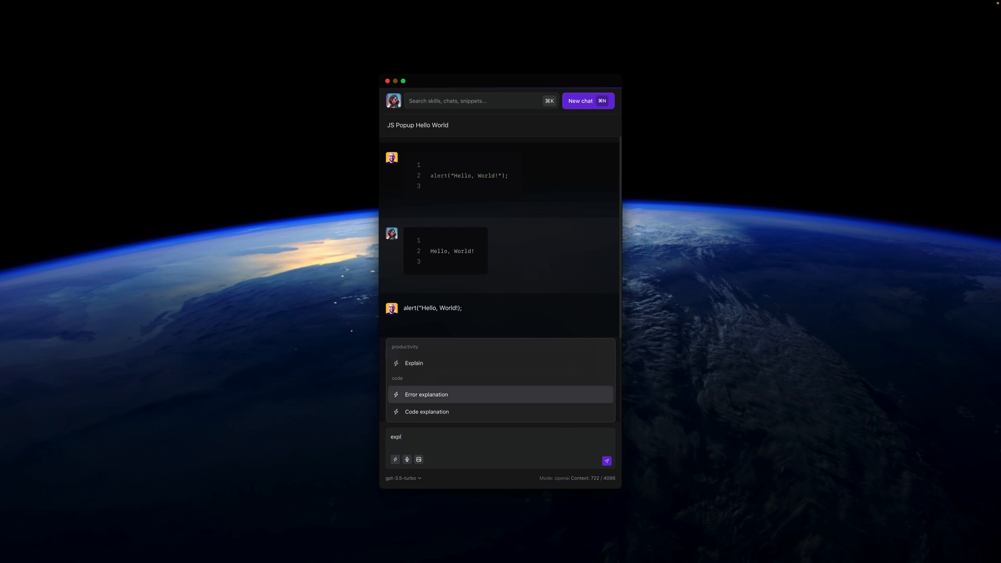
{"action": "left_click", "coordinate": [425, 394]}
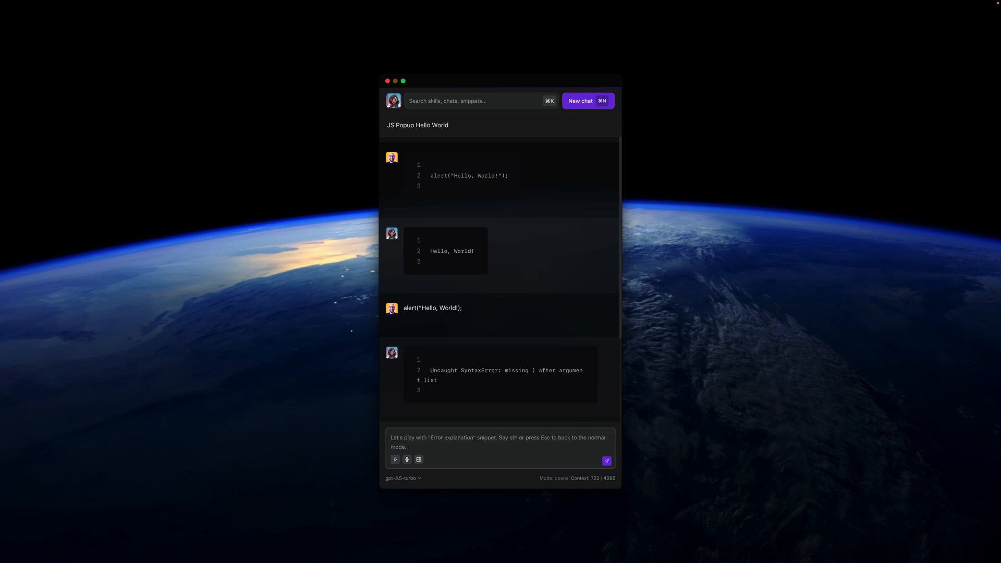
{"action": "left_click", "coordinate": [606, 460]}
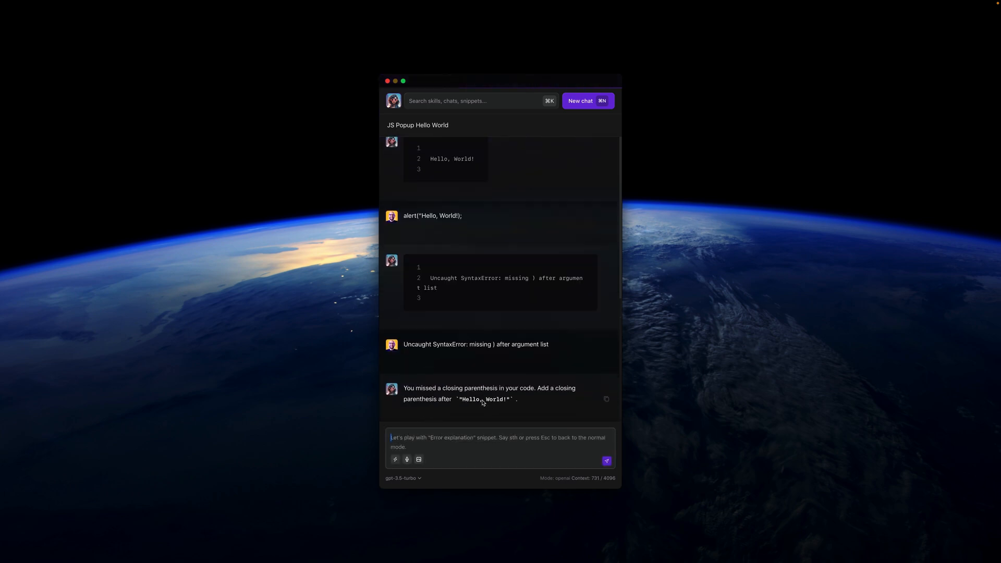
{"action": "mouse_move", "coordinate": [477, 404]}
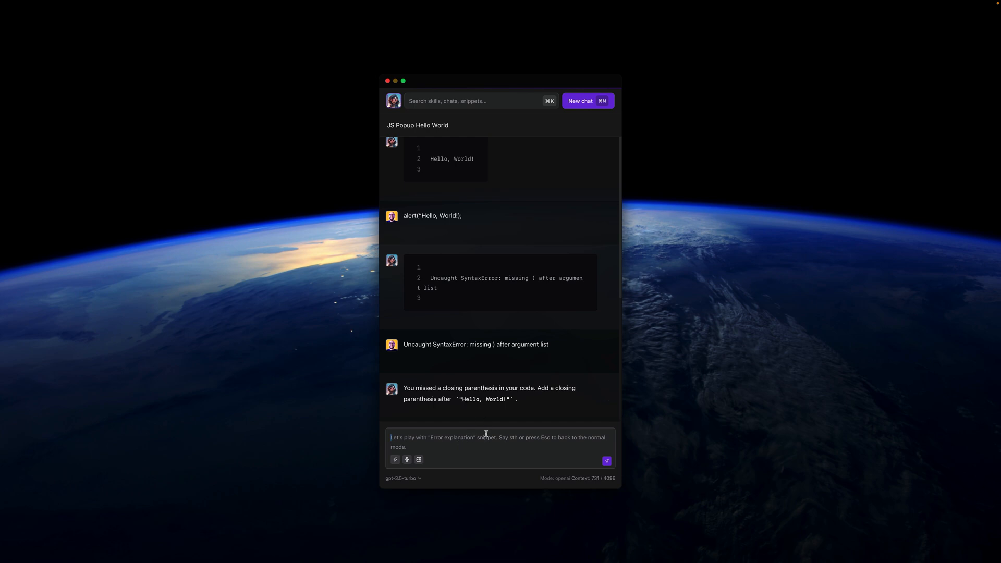
Ask 'can you show me correct version?' and receive the fixed alert("Hello, World!"); code
{"action": "type", "text": "can you show"}
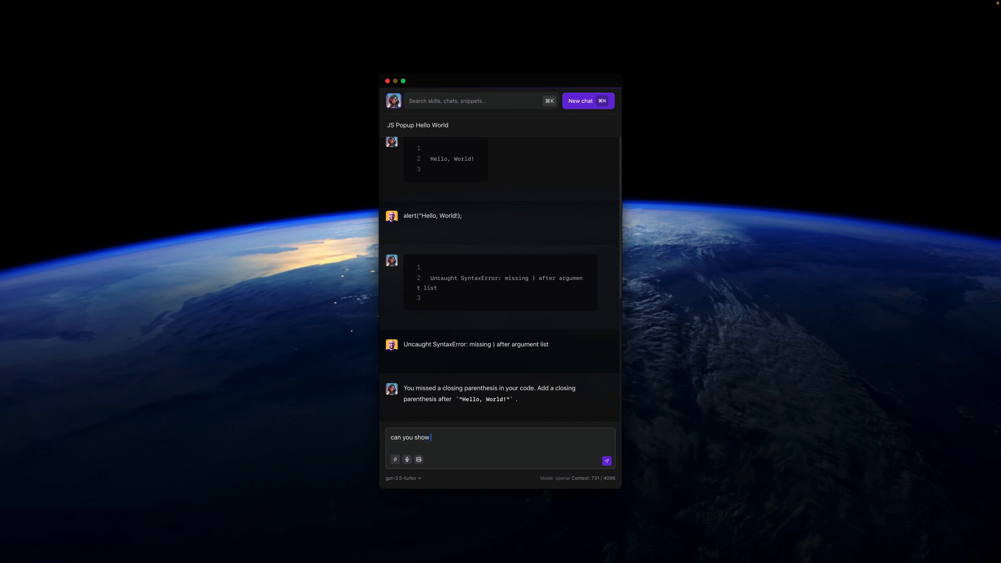
{"action": "type", "text": "me correc"}
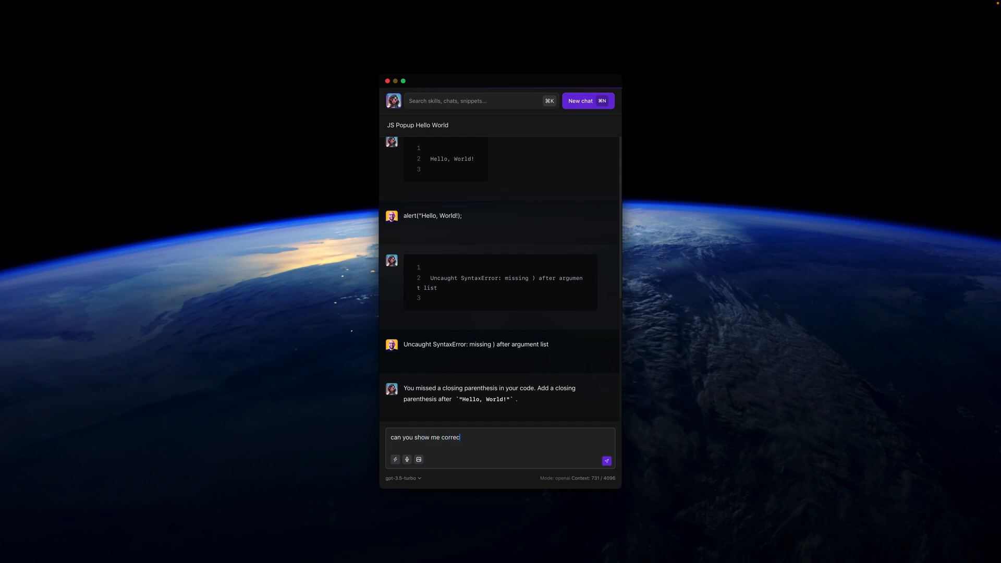
{"action": "type", "text": "t versio"}
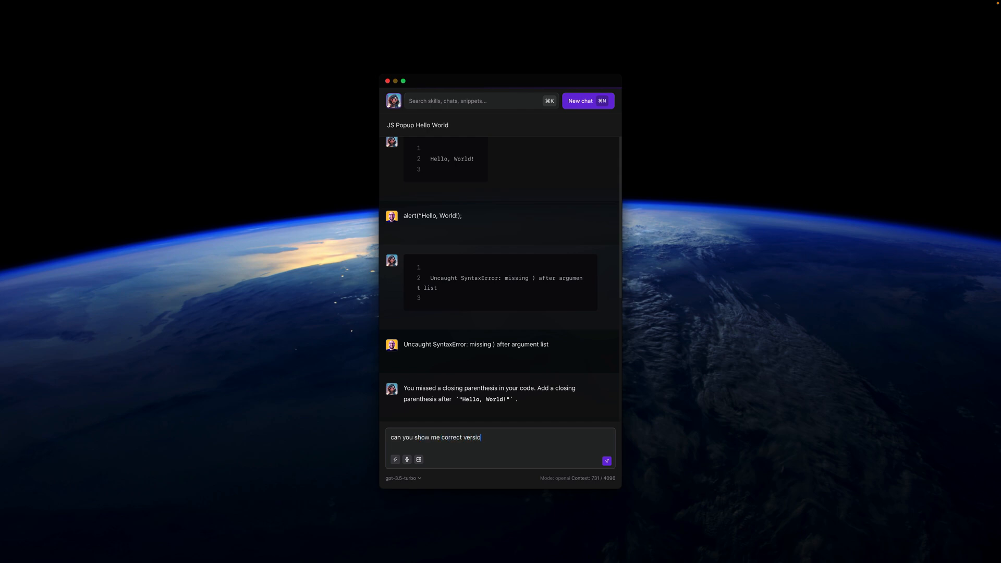
{"action": "left_click", "coordinate": [605, 460]}
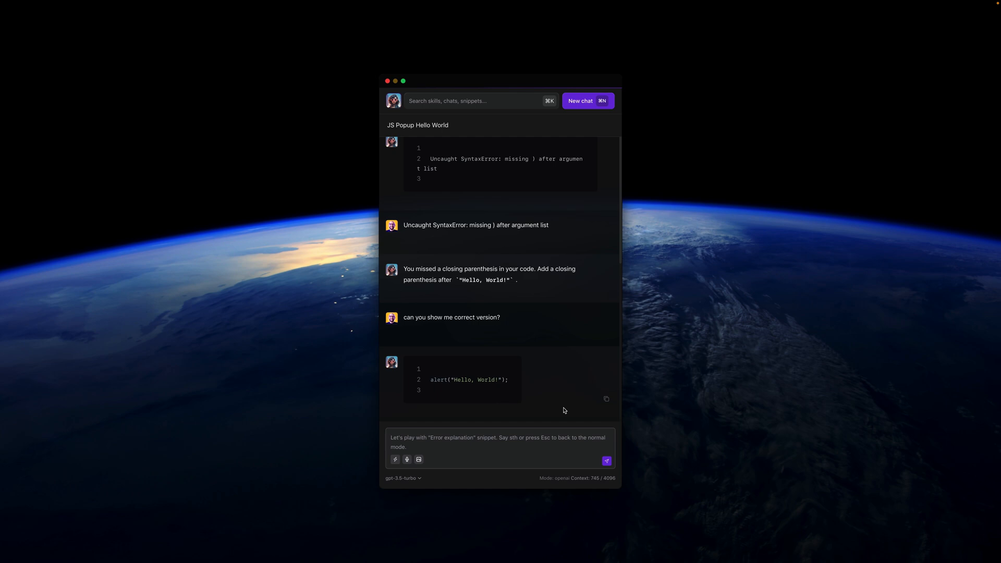
{"action": "type", "text": "tran"}
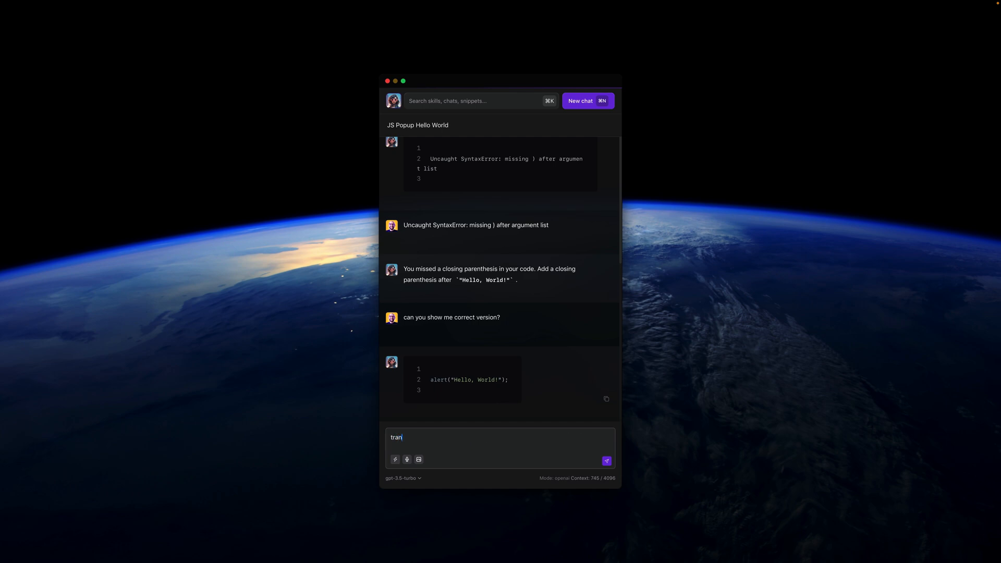